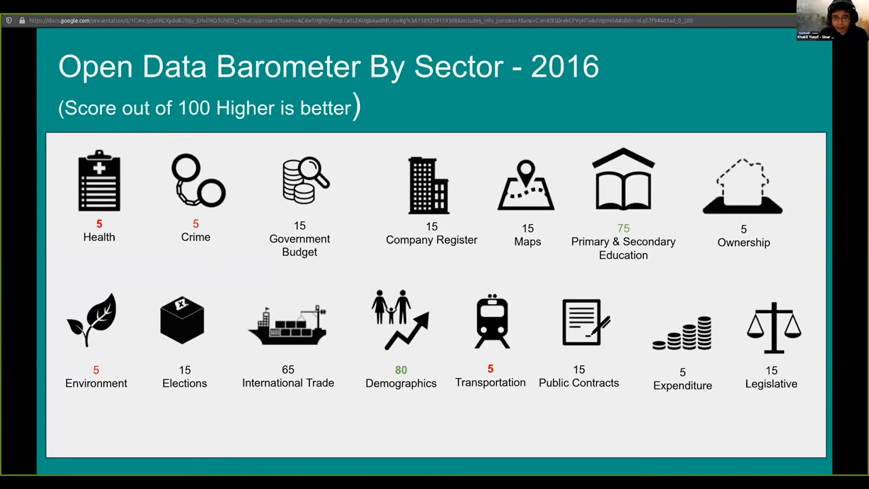
# Advance past the 'Not enough government open data' slide to the Existing Initiatives slide.
pyautogui.press('Right')
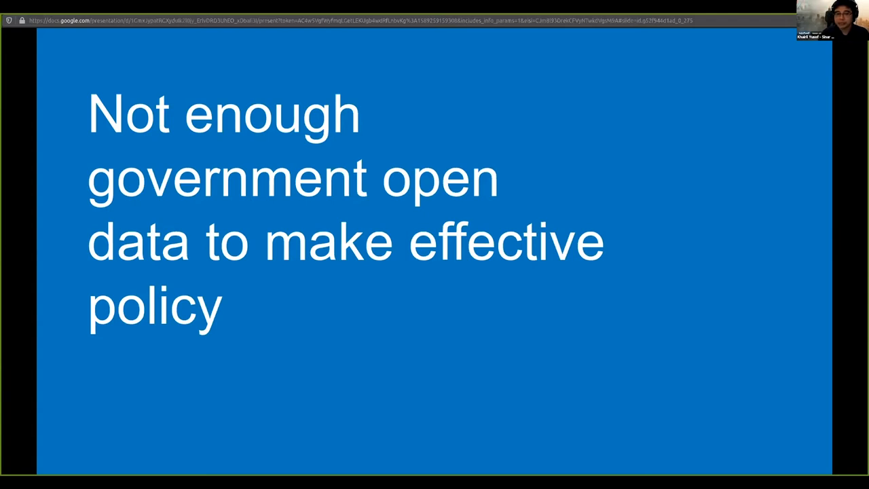
pyautogui.press('Right')
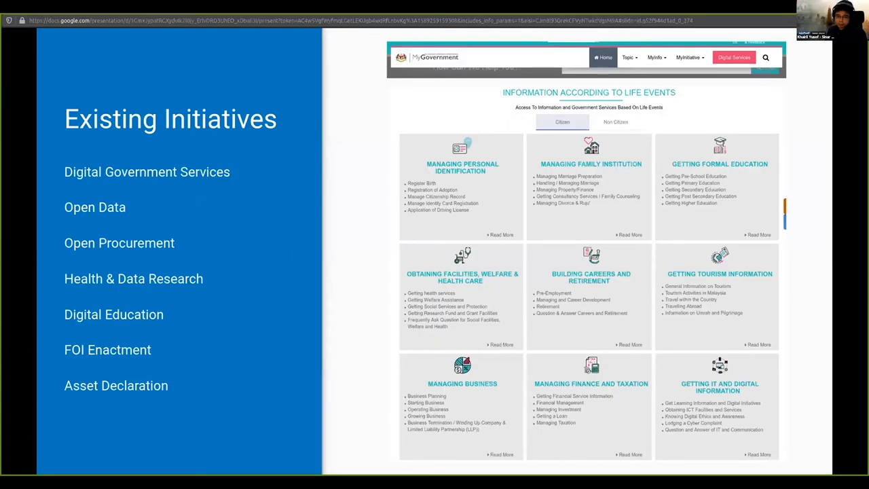